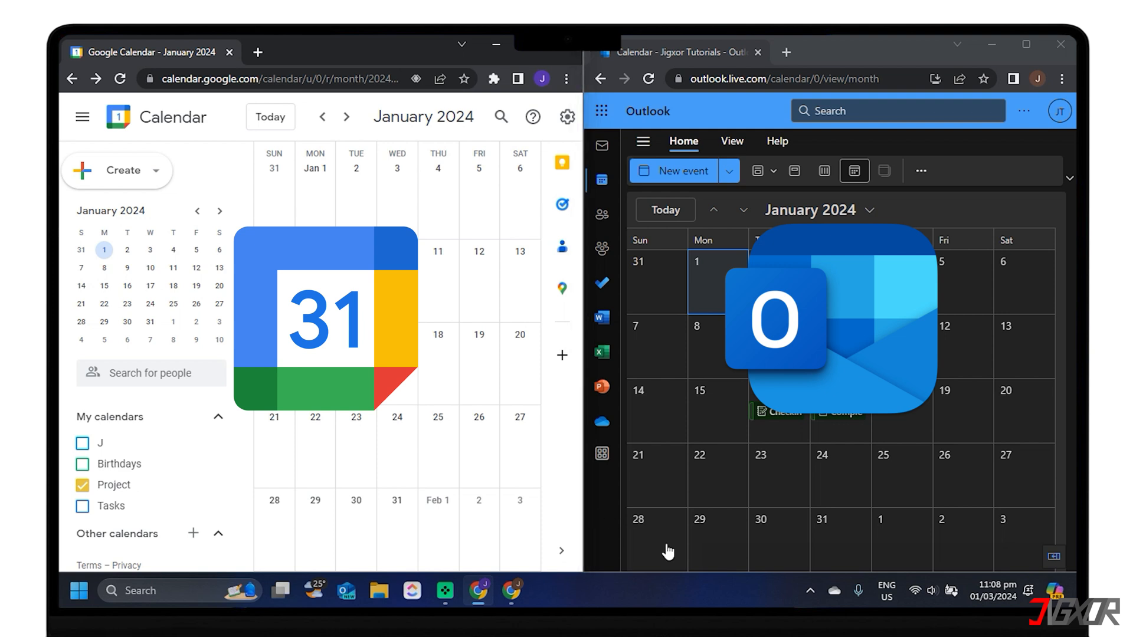
mouse_move(1001, 564)
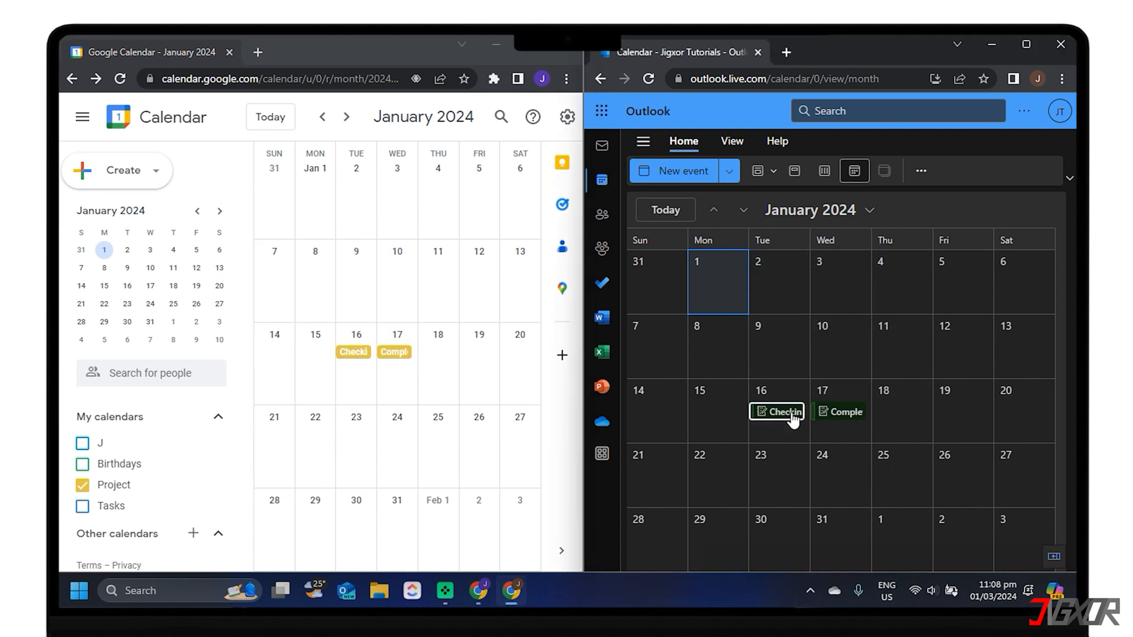
- View the Checking event details, then open the Outlook for Windows listing in Microsoft Store
click(776, 411)
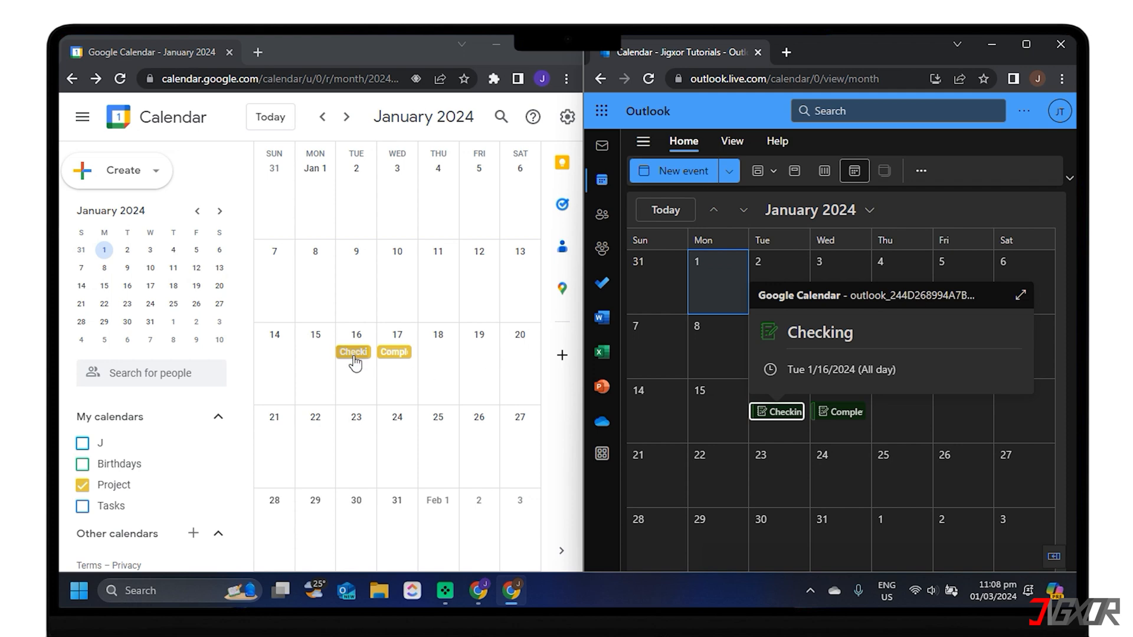
click(353, 351)
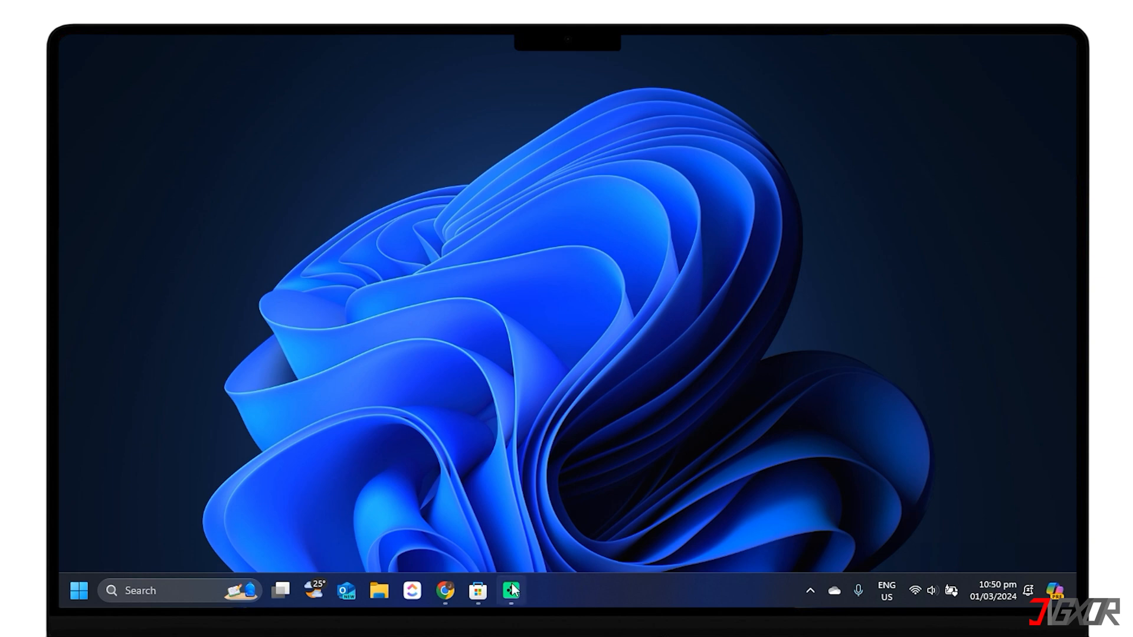
click(509, 590)
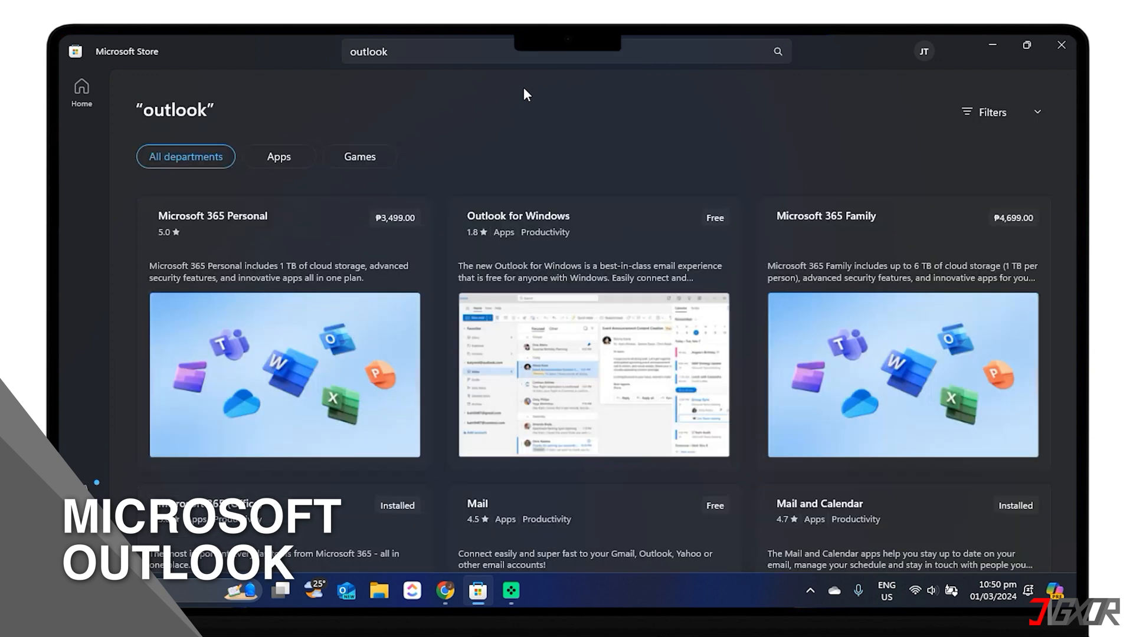
click(517, 216)
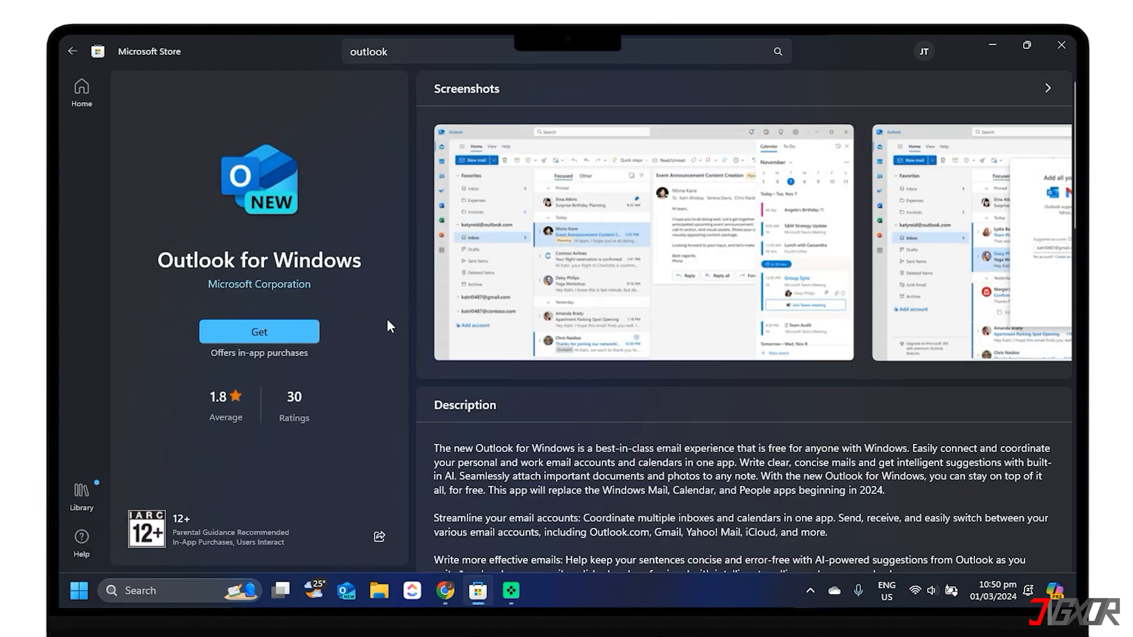
- Install the Outlook for Windows app and sign in with the email account
click(258, 331)
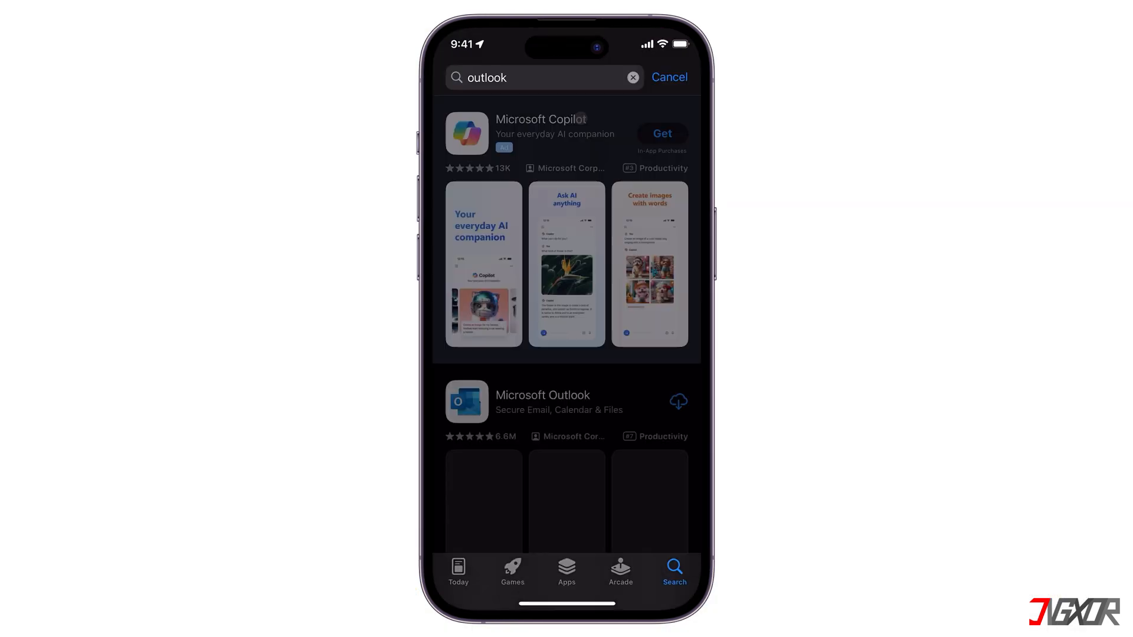
click(542, 402)
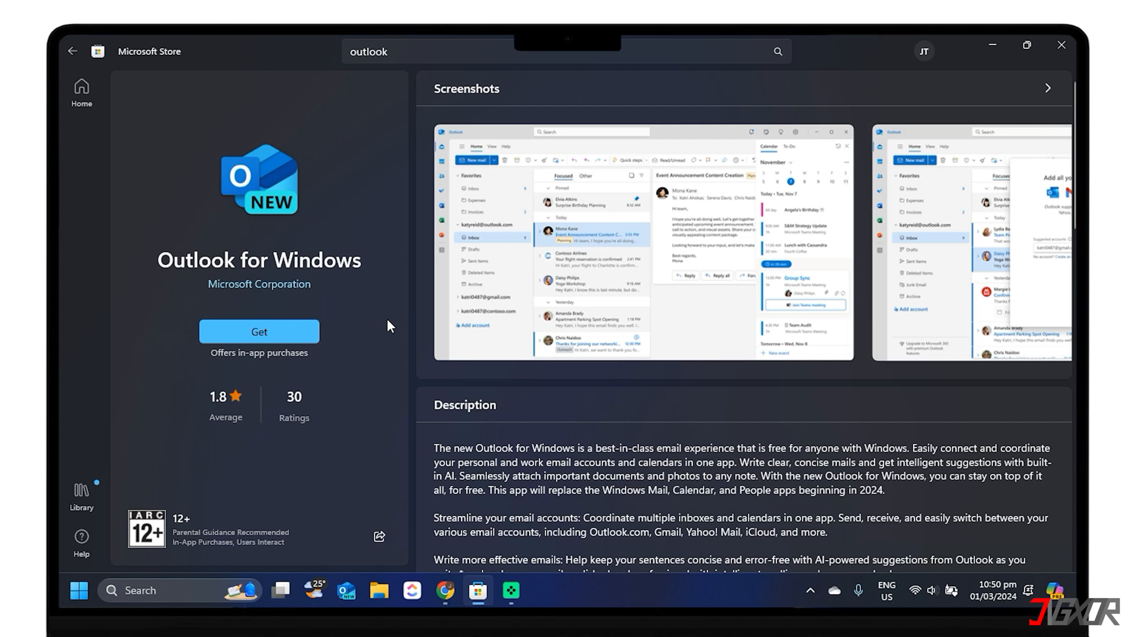
click(258, 331)
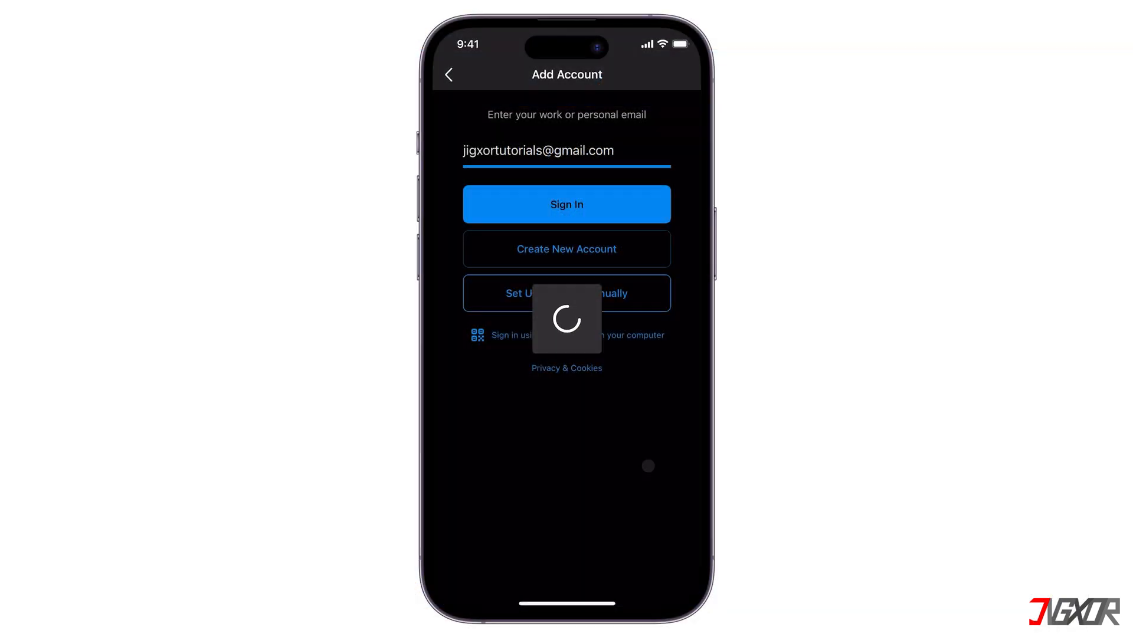
click(567, 204)
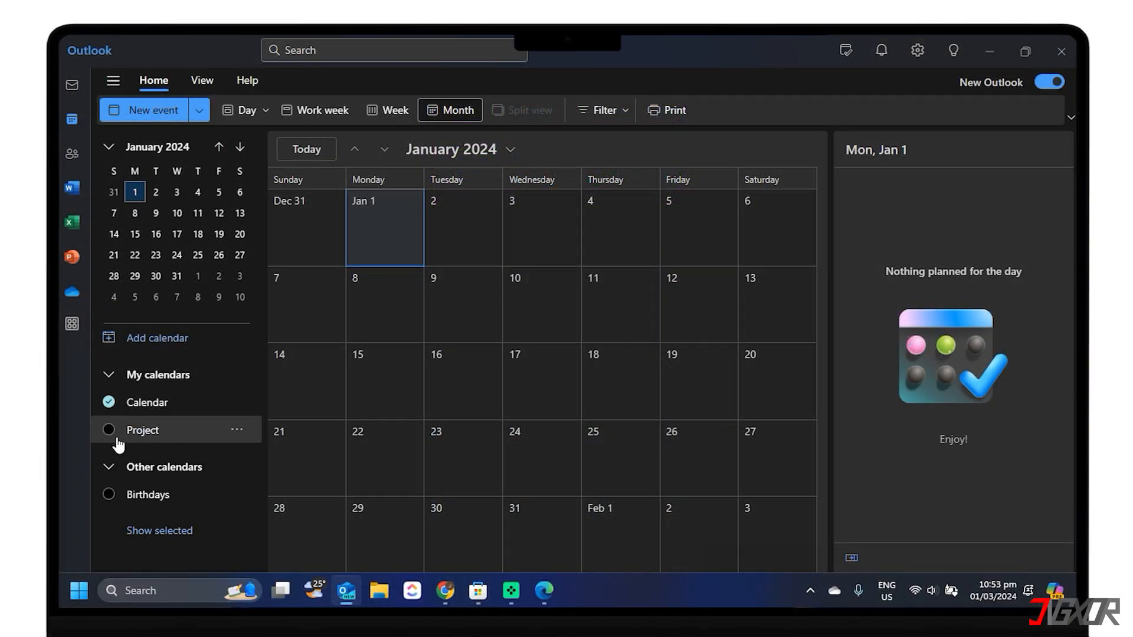
- Enable the Project calendar under My calendars and advance the month view to February 2024
click(109, 430)
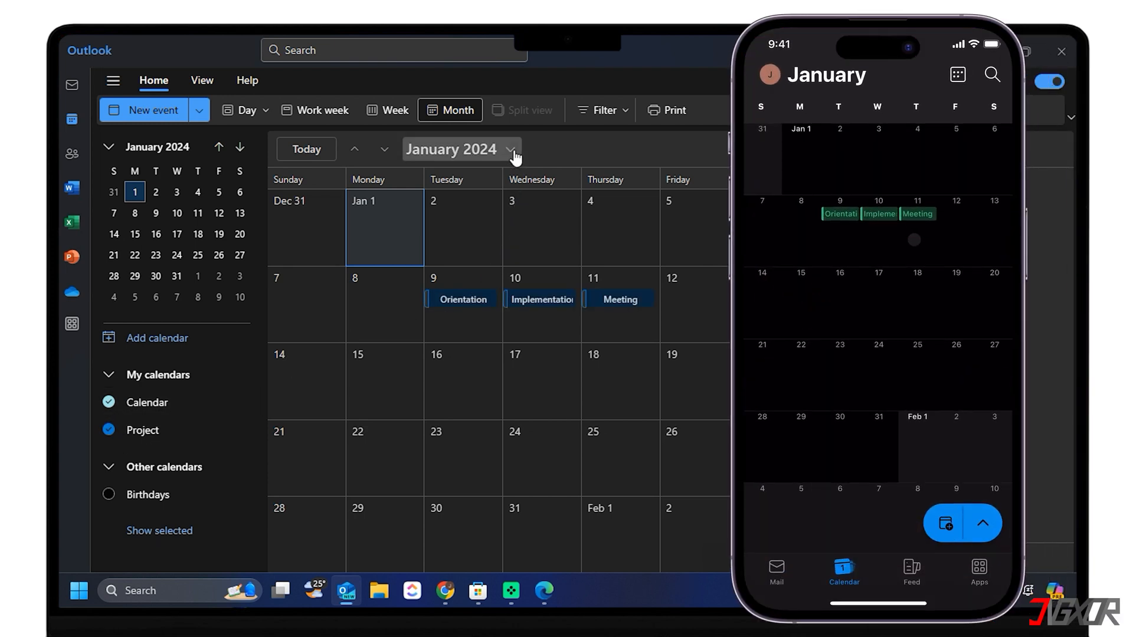
click(384, 149)
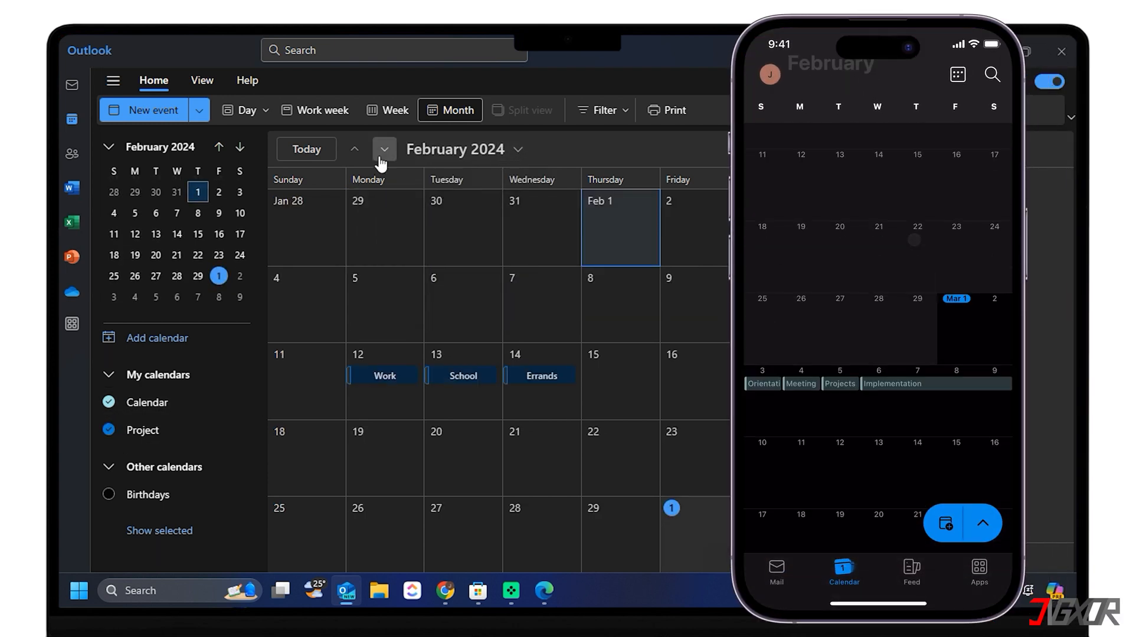
click(383, 149)
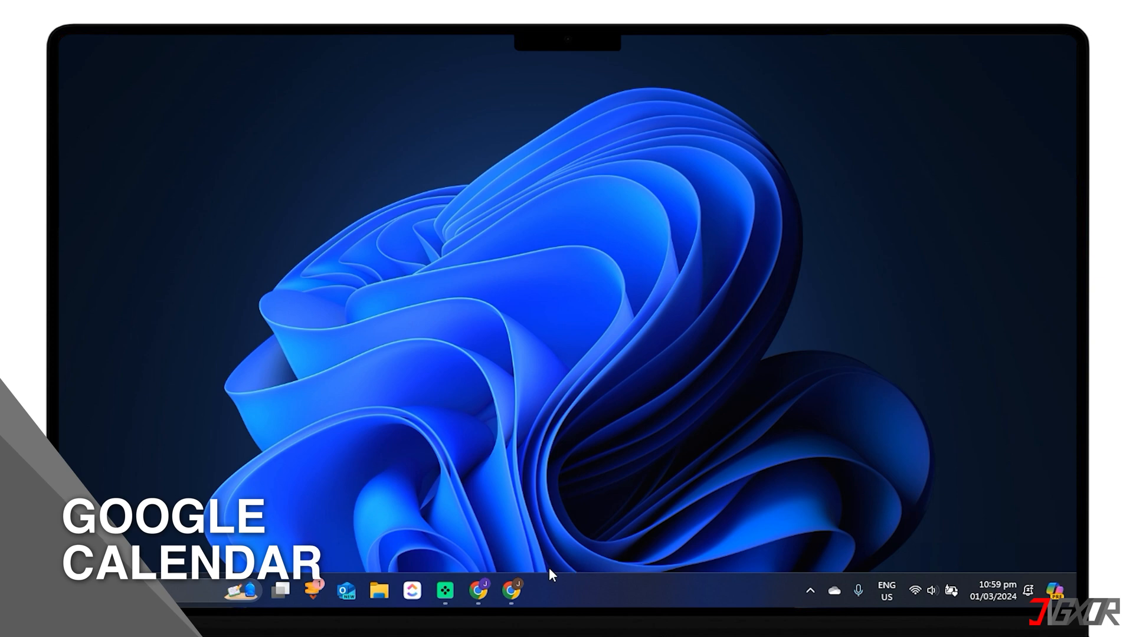
- Open Settings and sharing from the Project calendar's options menu
click(478, 590)
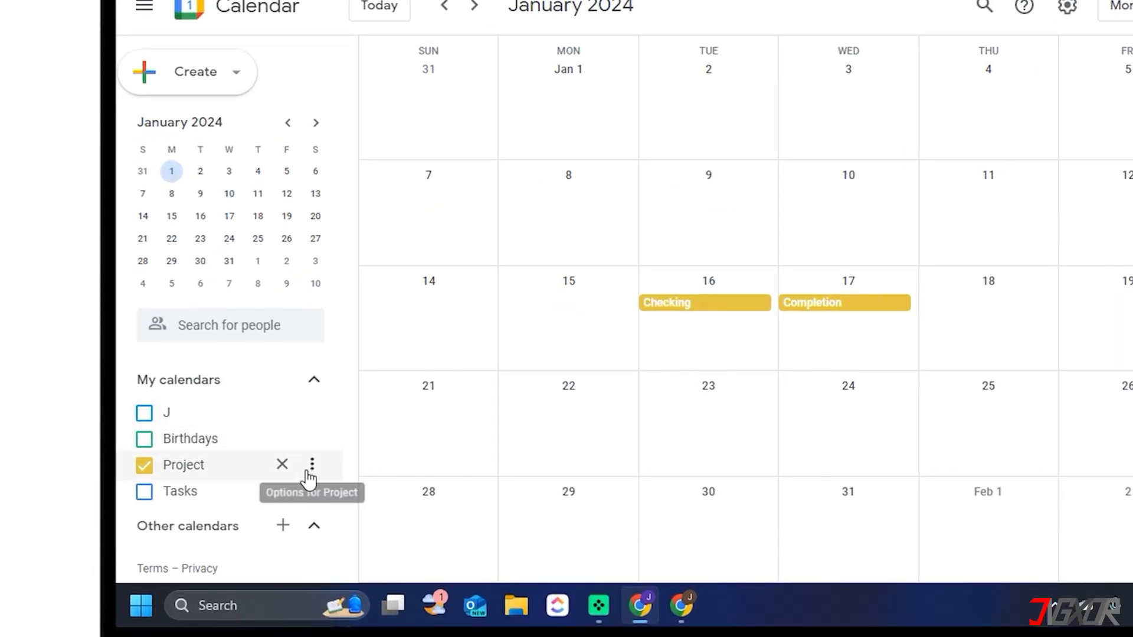
click(312, 464)
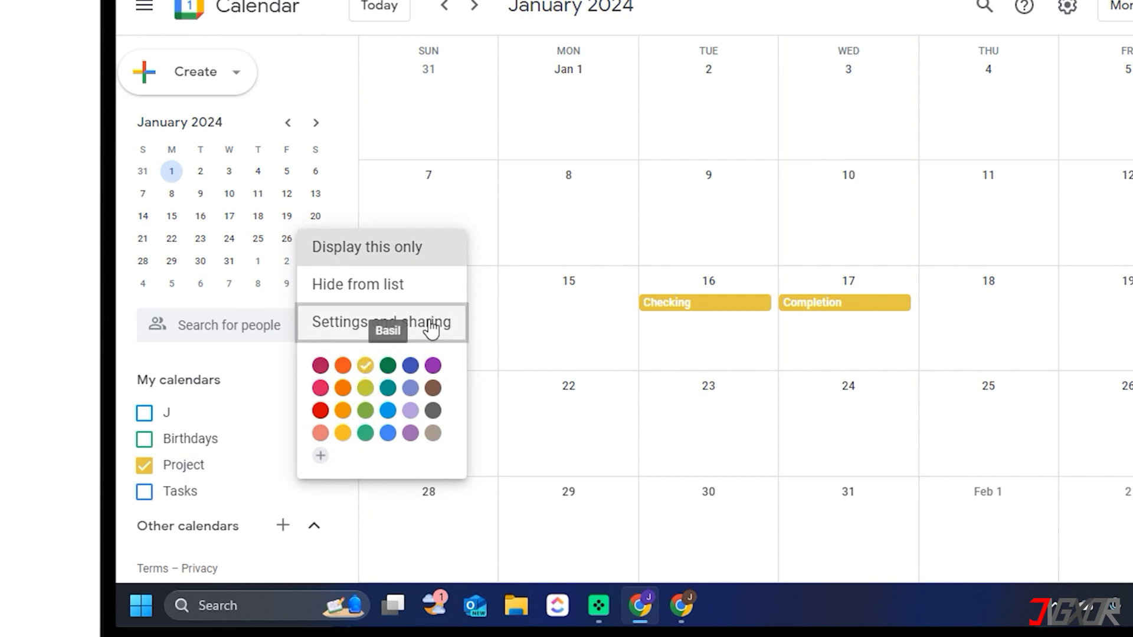
click(378, 322)
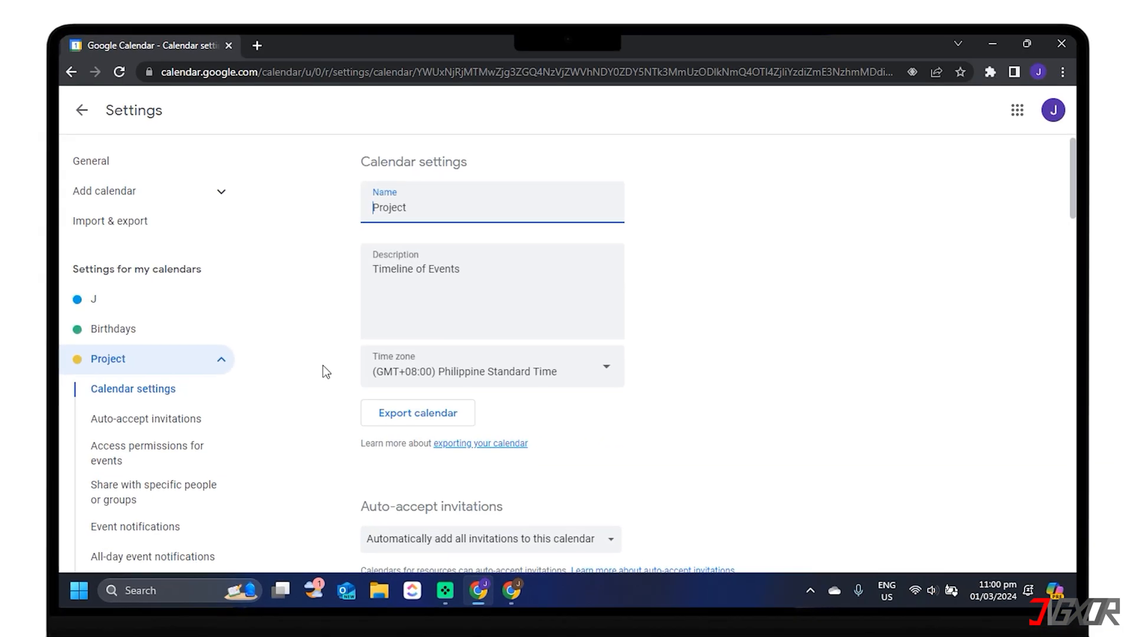
- Under Integrate calendar, copy the secret iCal address and acknowledge the security warning
scroll(down, 3)
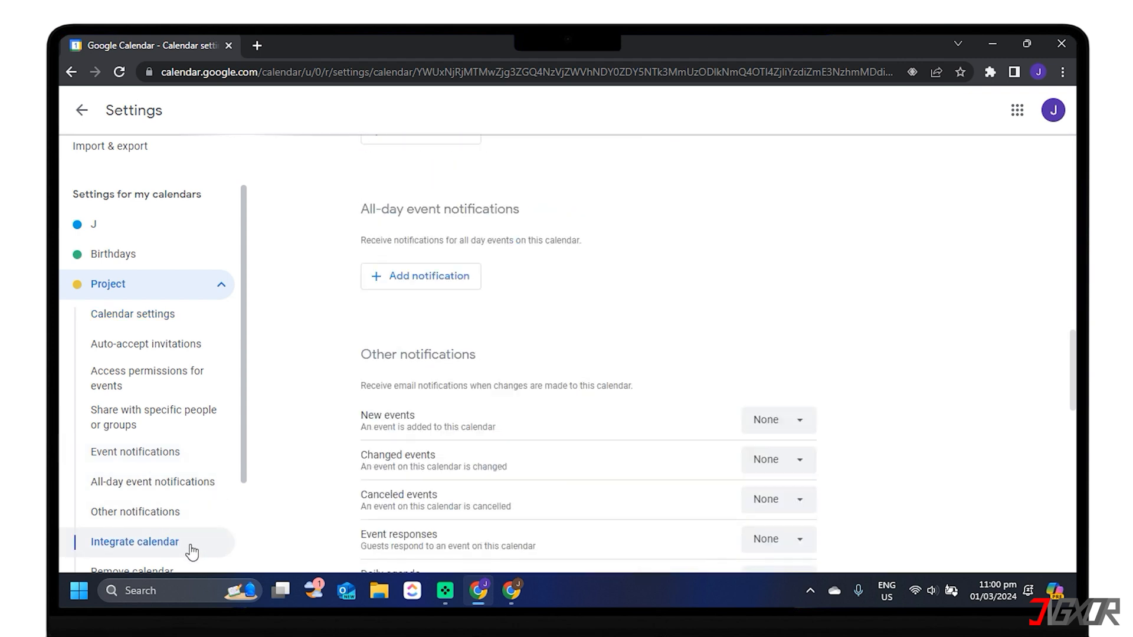
click(135, 541)
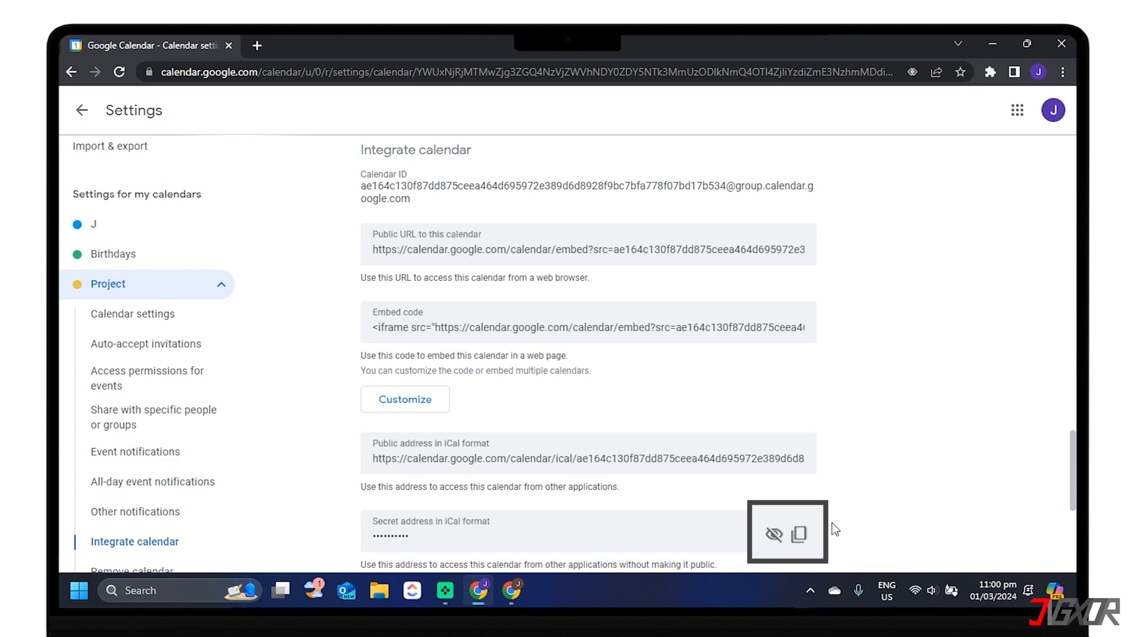
mouse_move(798, 533)
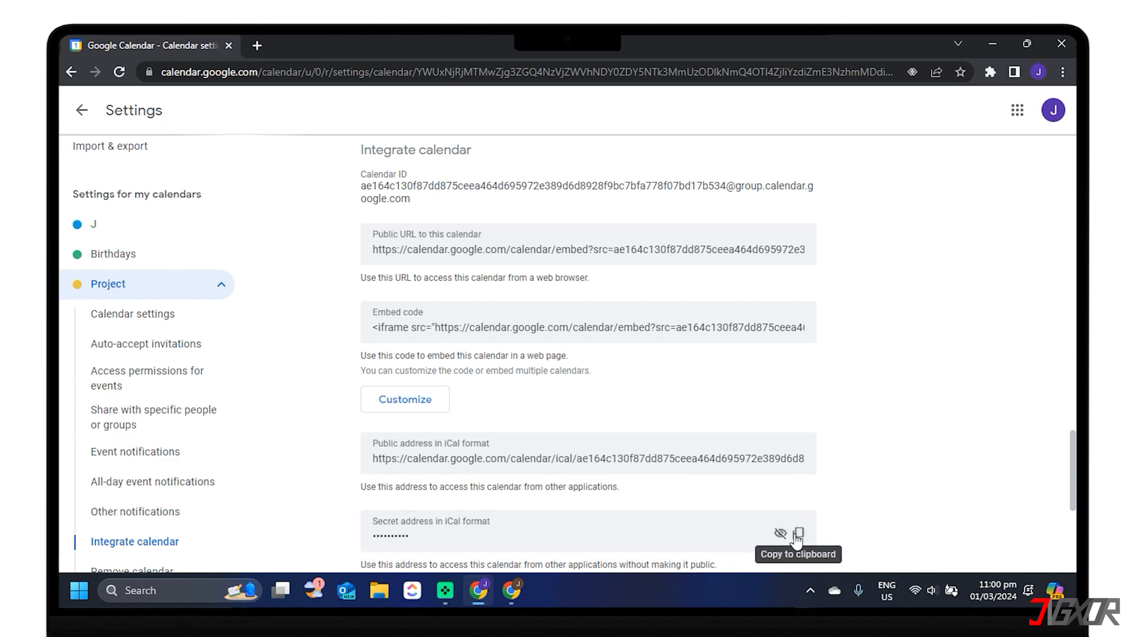
click(780, 533)
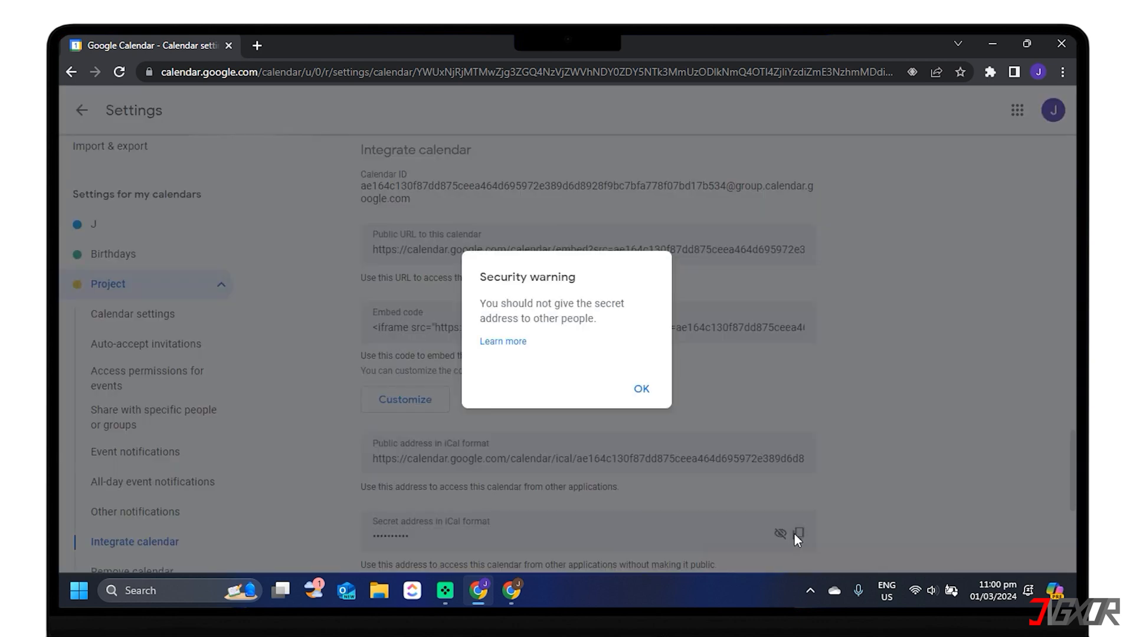
click(641, 389)
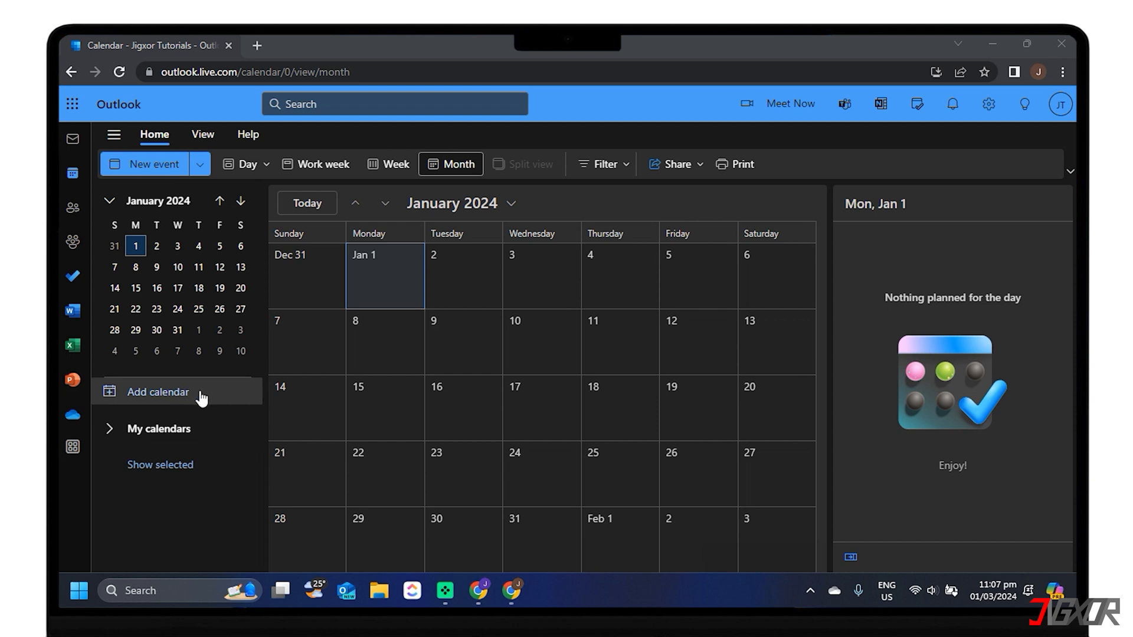
- Subscribe from the web with the pasted iCal link, import into Other calendars, and close
click(157, 392)
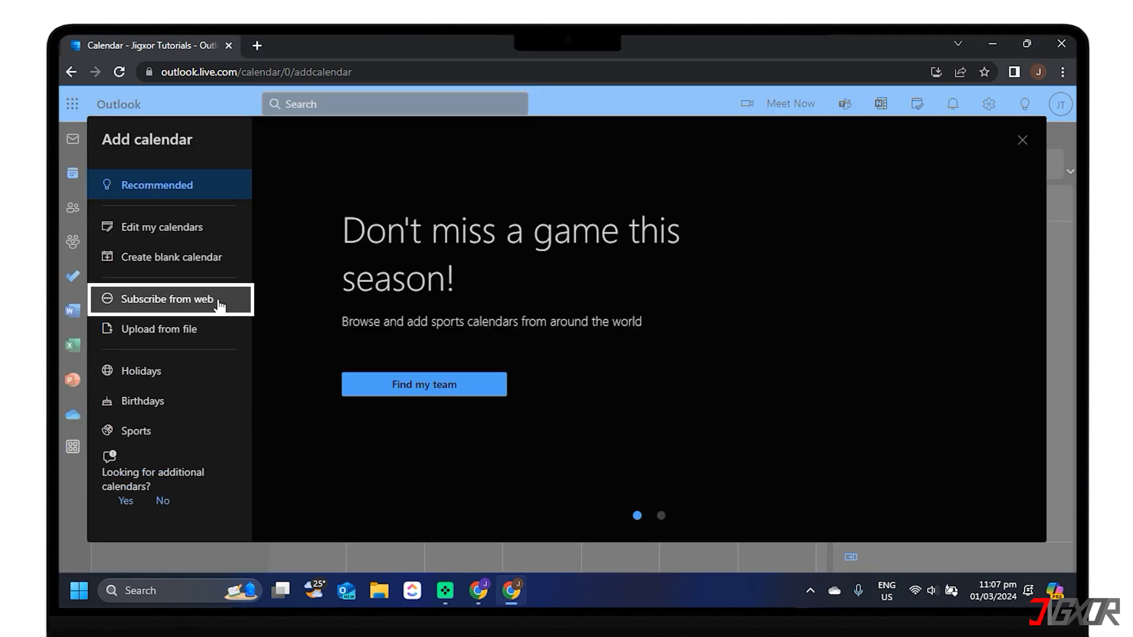
click(169, 299)
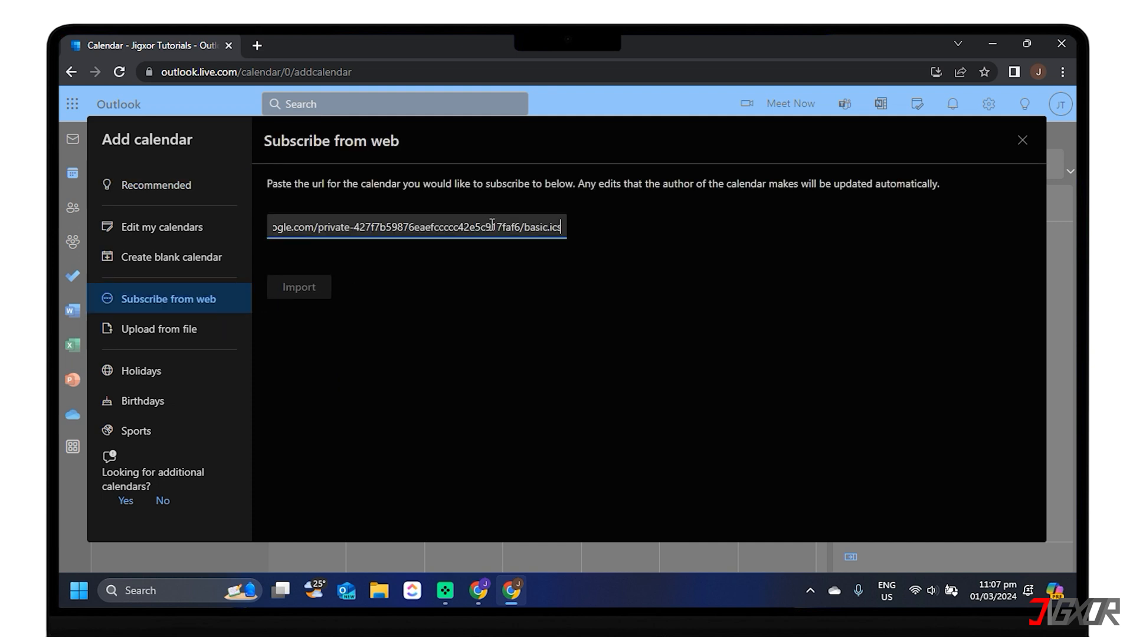
click(297, 287)
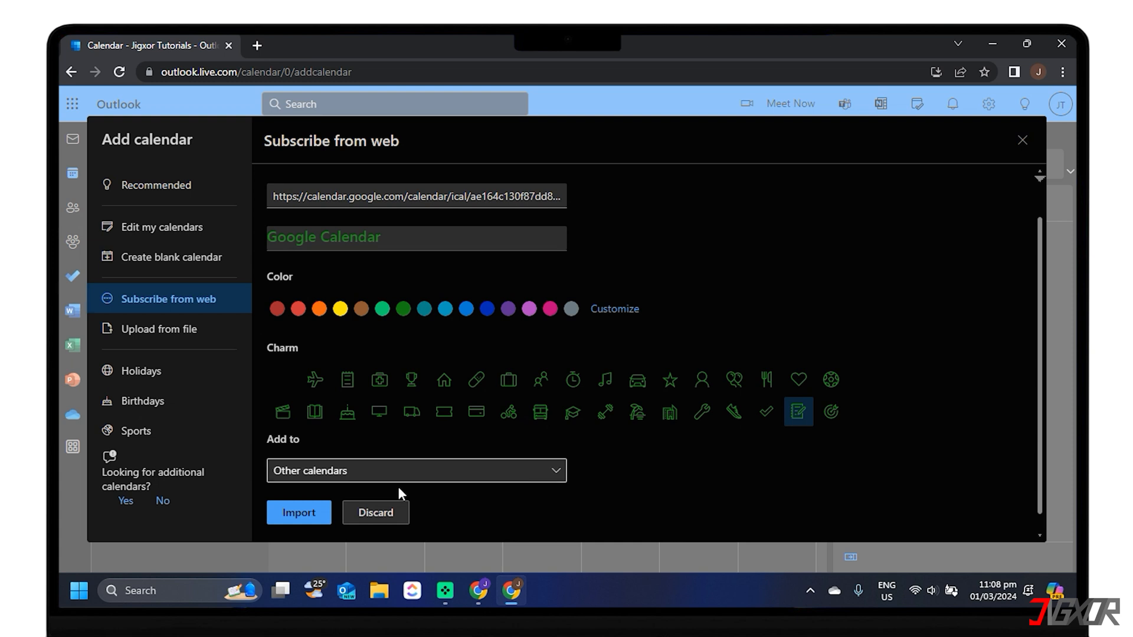
click(299, 512)
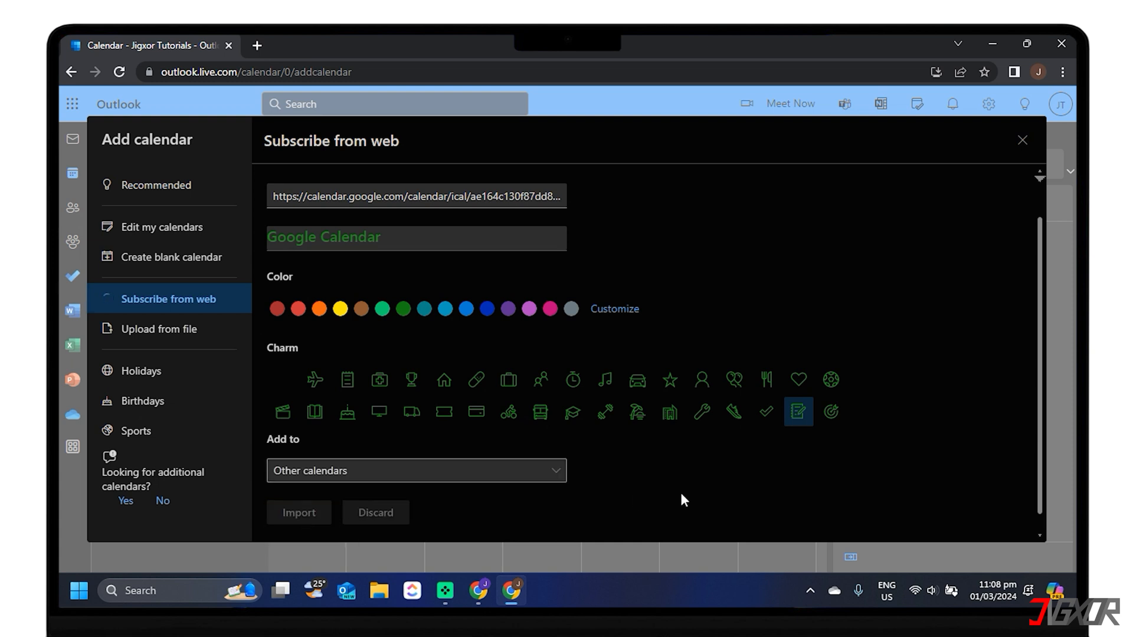
click(299, 512)
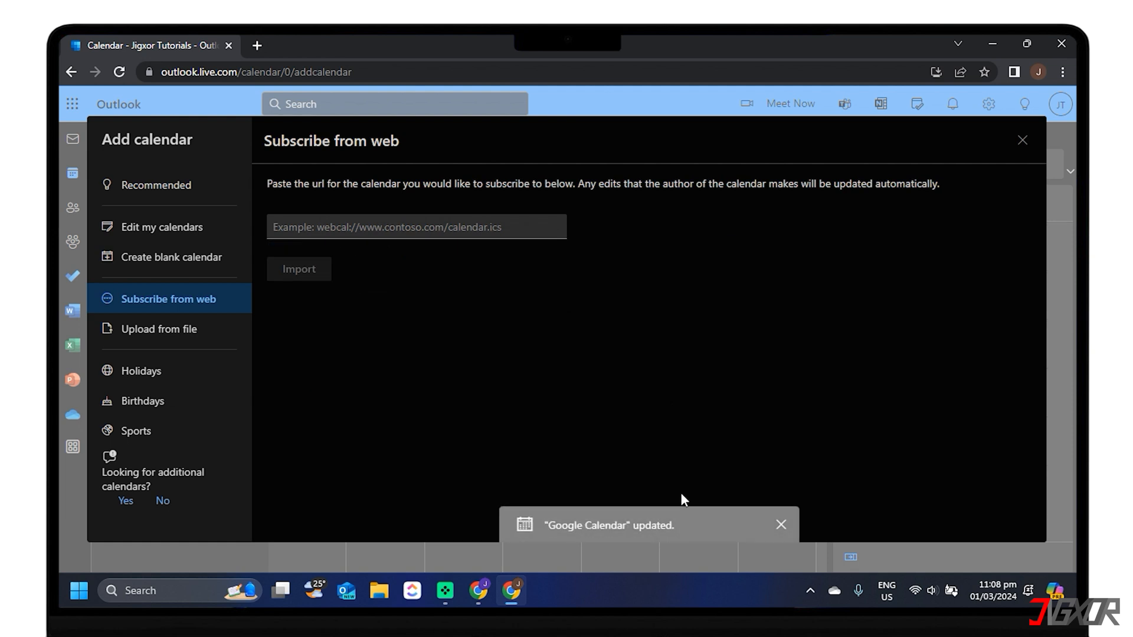
mouse_move(1027, 170)
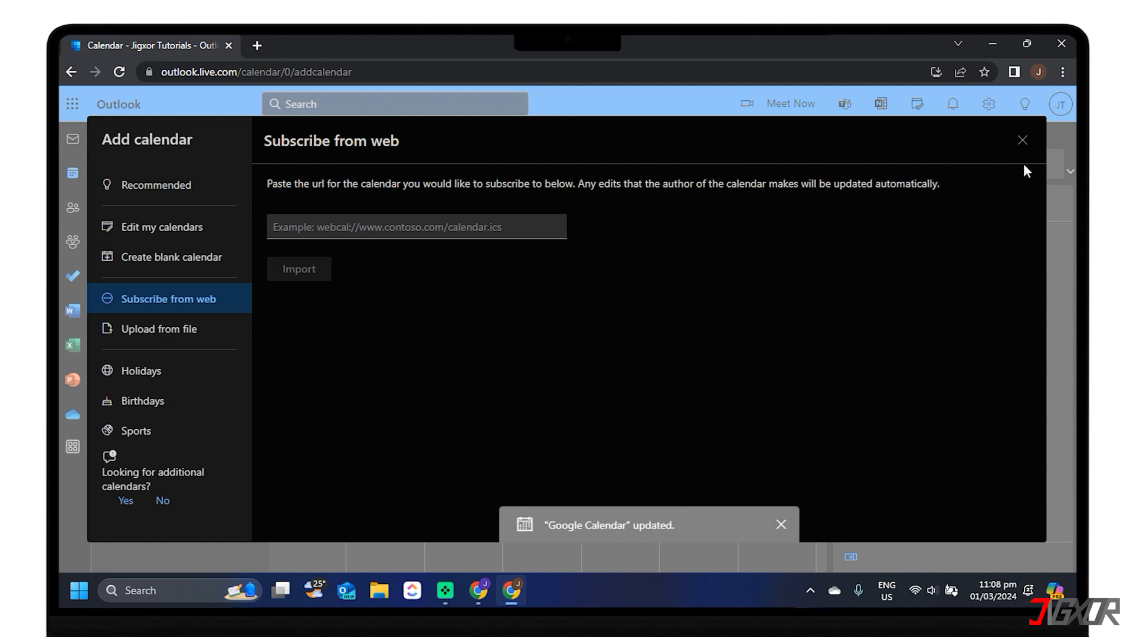
click(1022, 140)
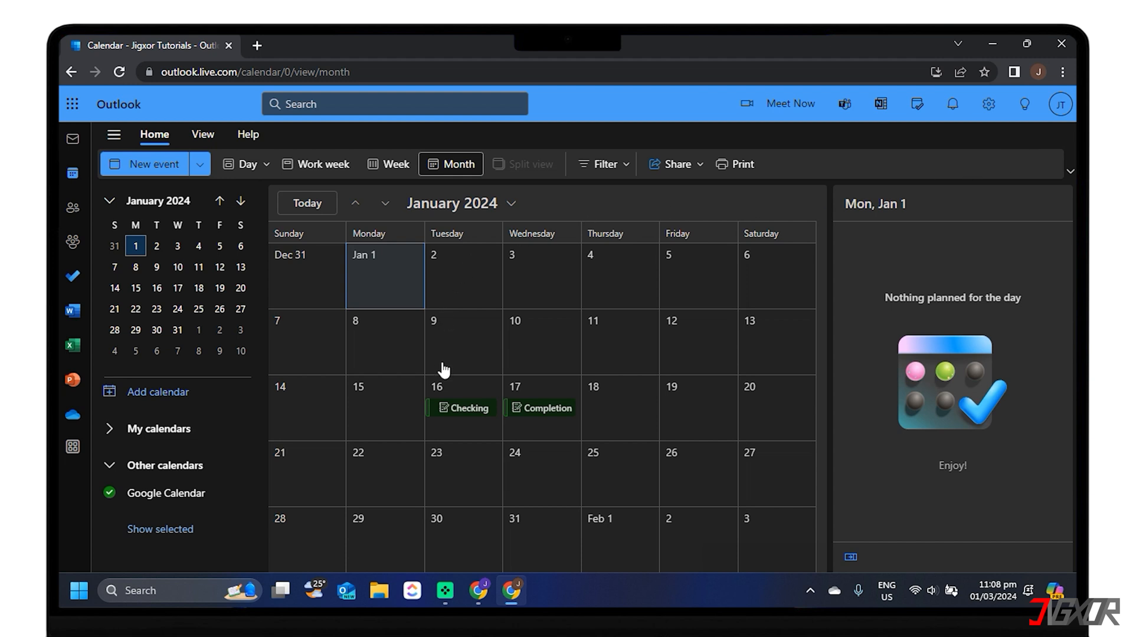
mouse_move(571, 457)
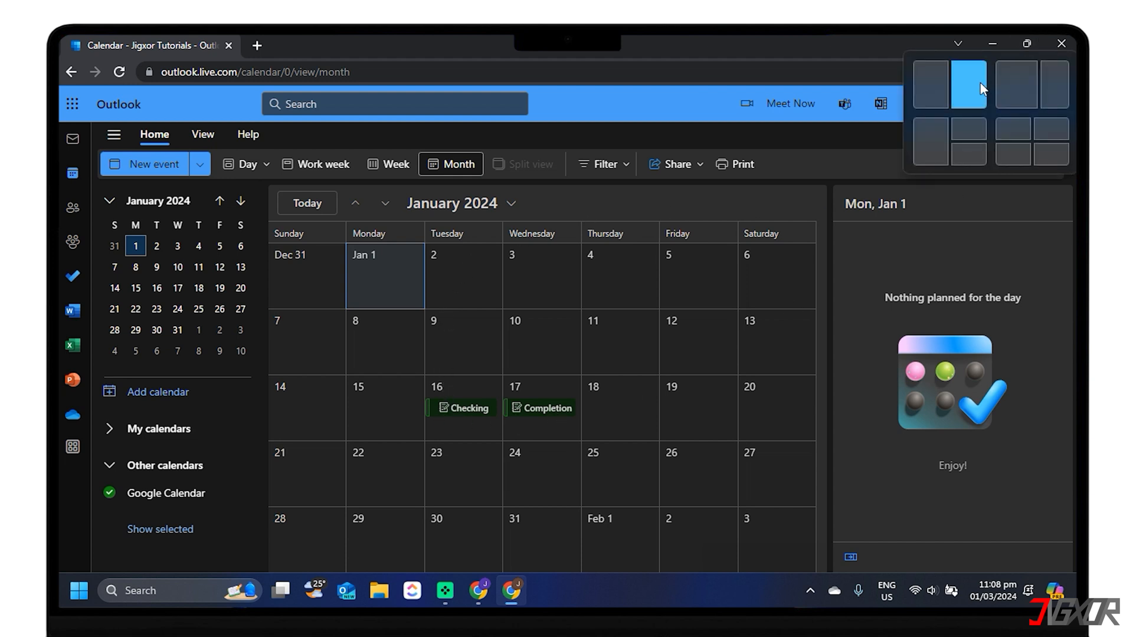
click(969, 84)
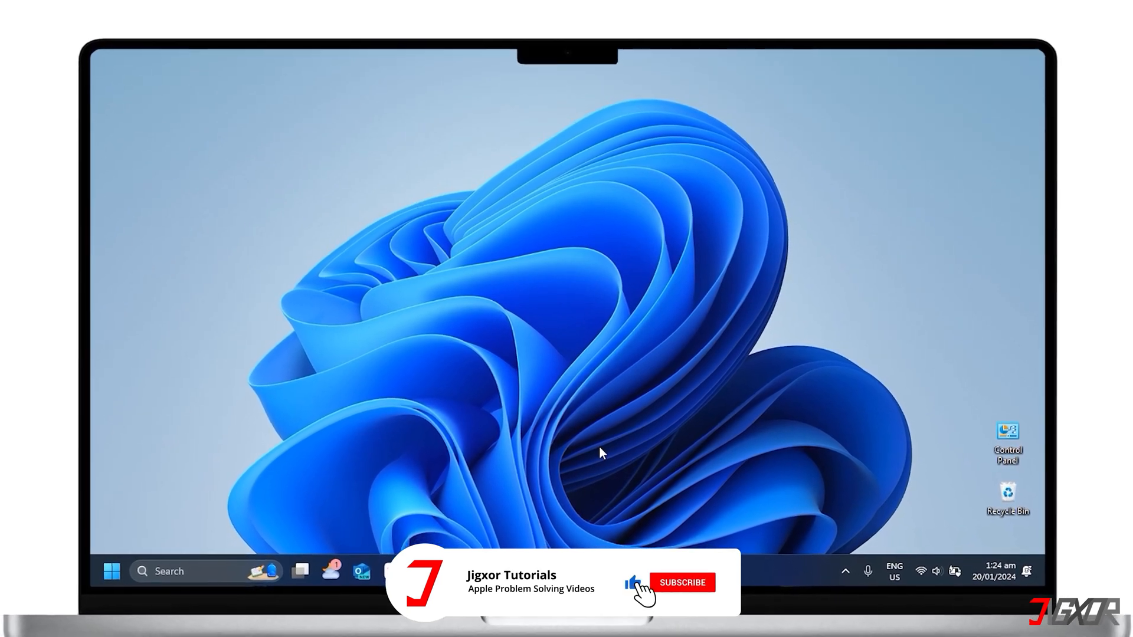
click(682, 582)
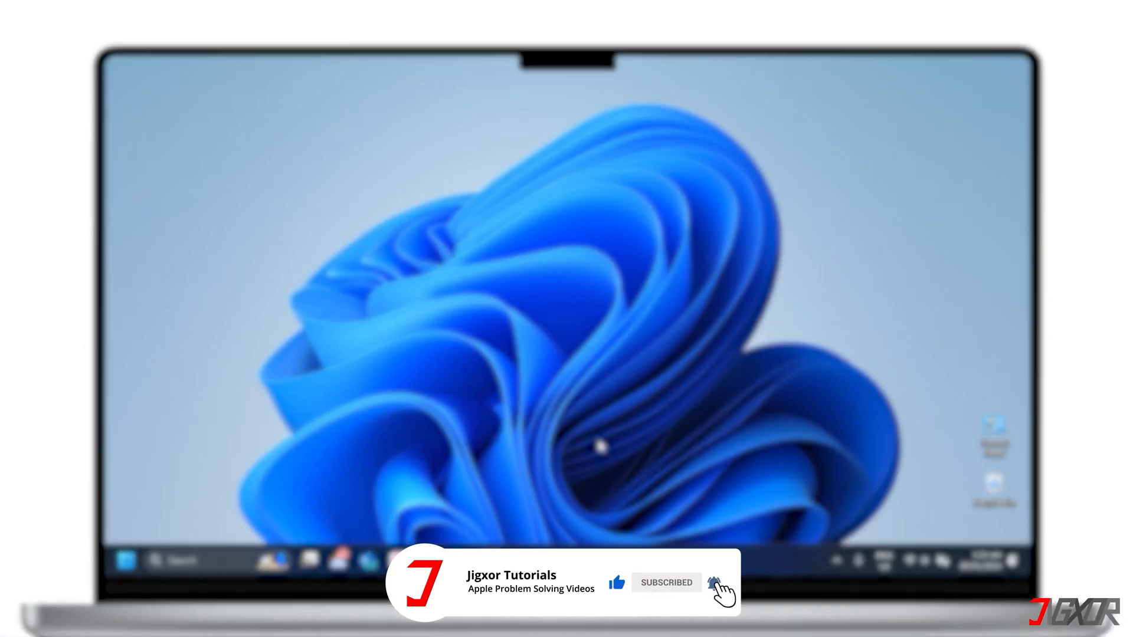